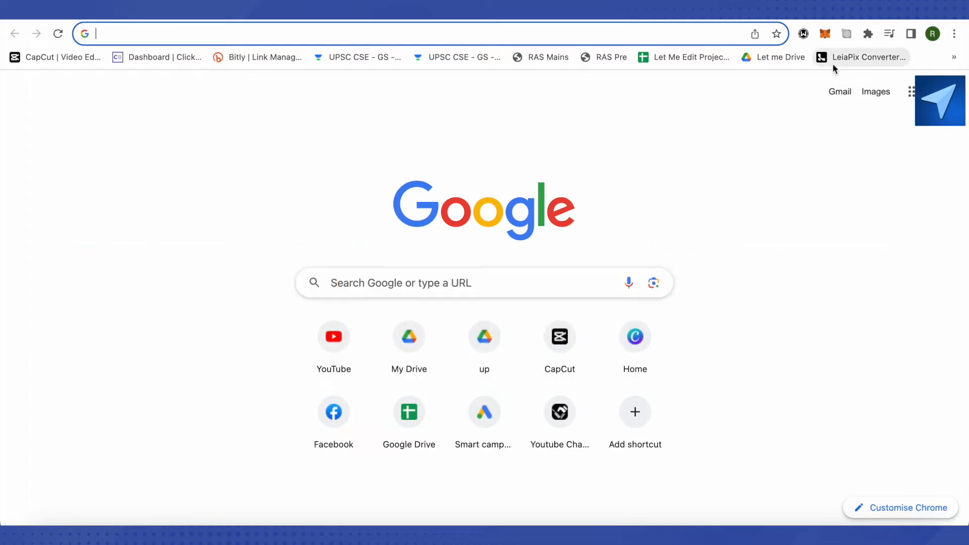
# Search Google for 'razorpay' to reach the Razorpay site.
pyautogui.write('razorpay')
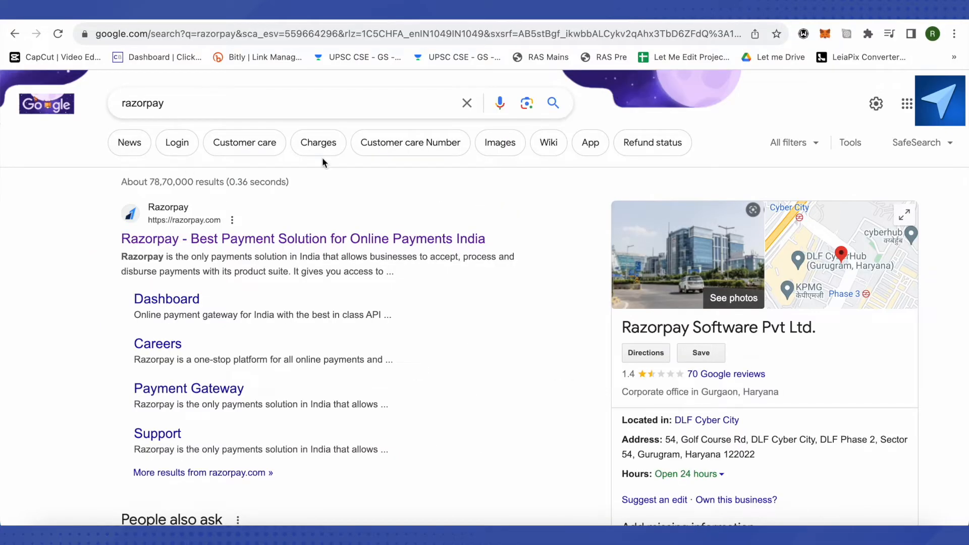
pyautogui.moveTo(204, 289)
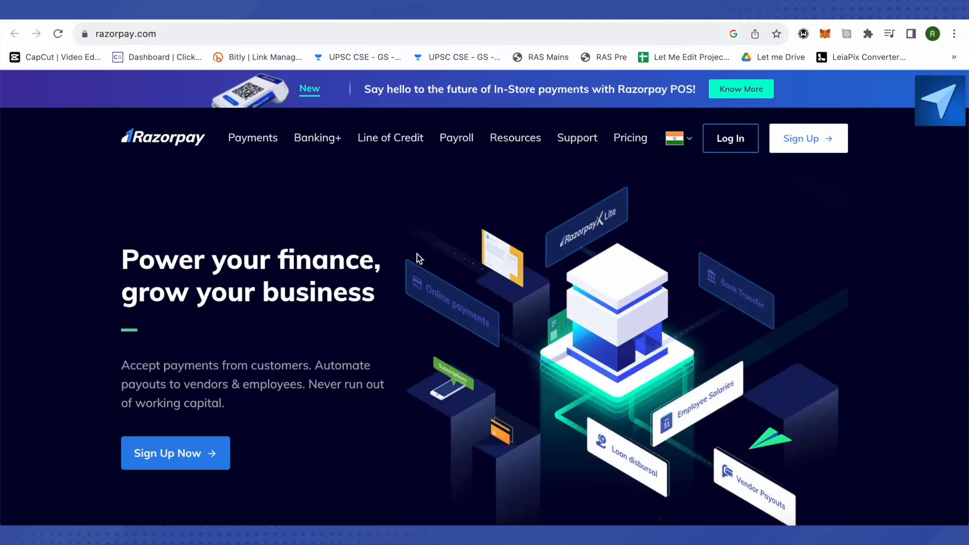
pyautogui.moveTo(580, 246)
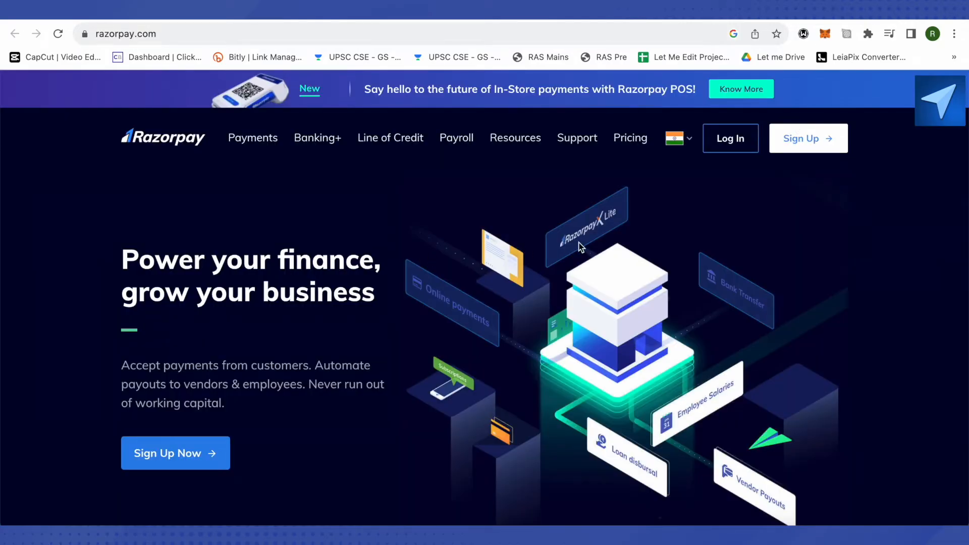
pyautogui.moveTo(803, 145)
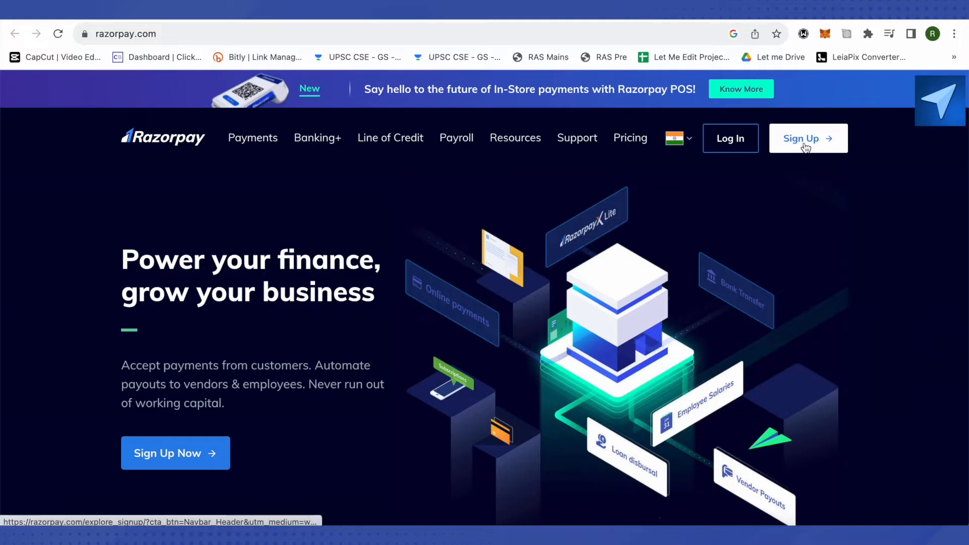
# Begin a Payments sign-up, acknowledge the notice, and verify the mobile number by OTP.
pyautogui.click(807, 139)
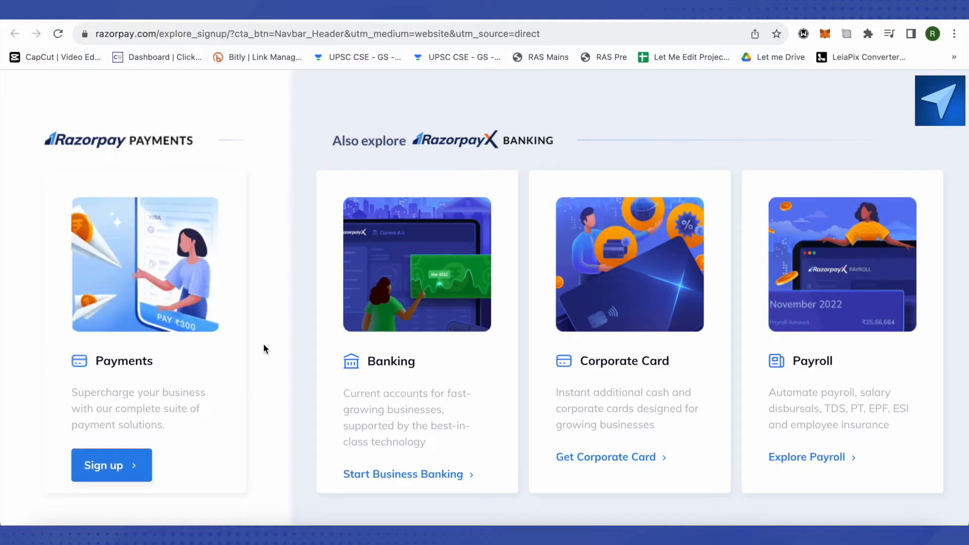
pyautogui.moveTo(117, 474)
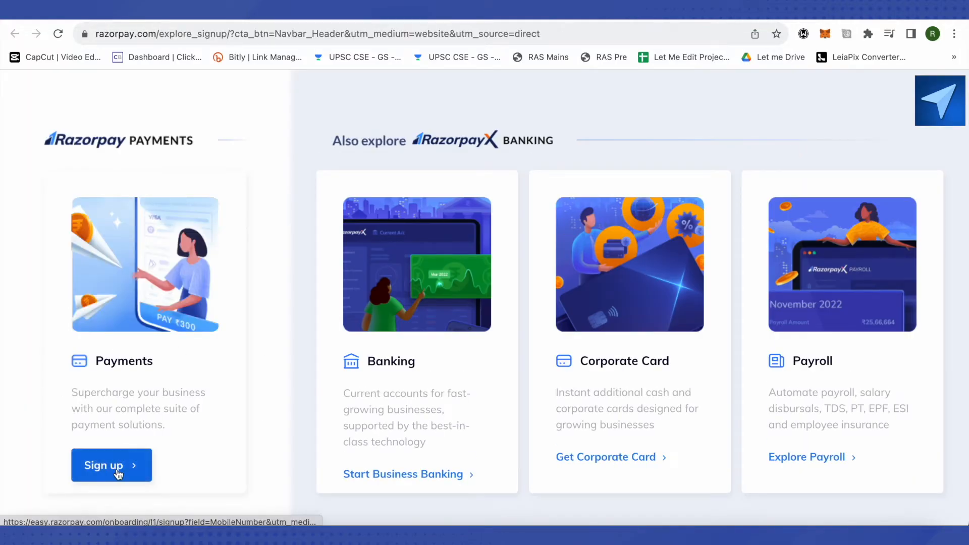
pyautogui.click(111, 465)
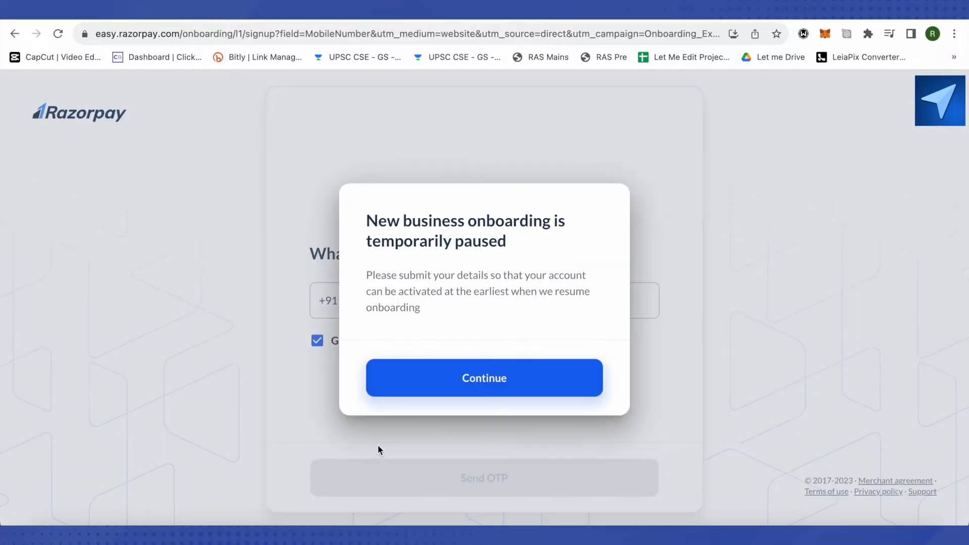
pyautogui.click(485, 377)
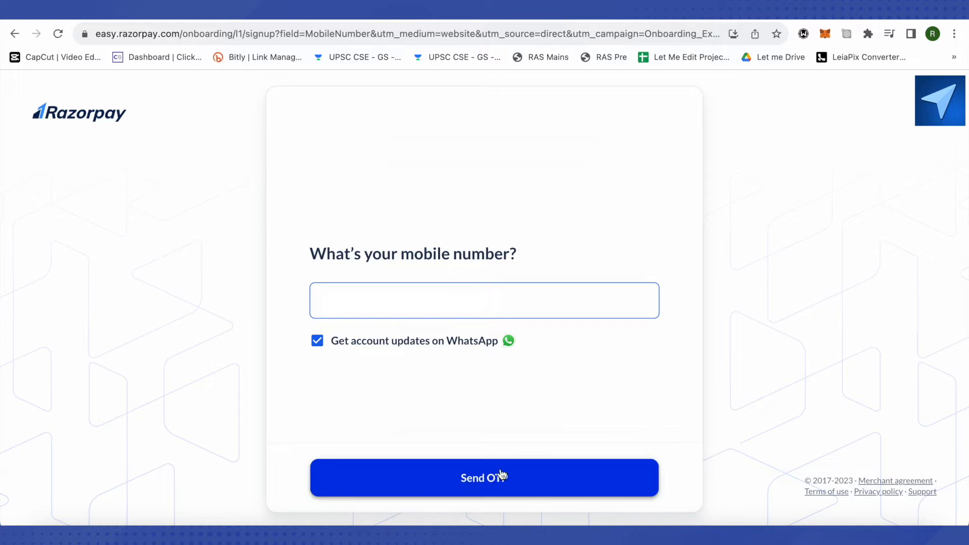
pyautogui.click(485, 478)
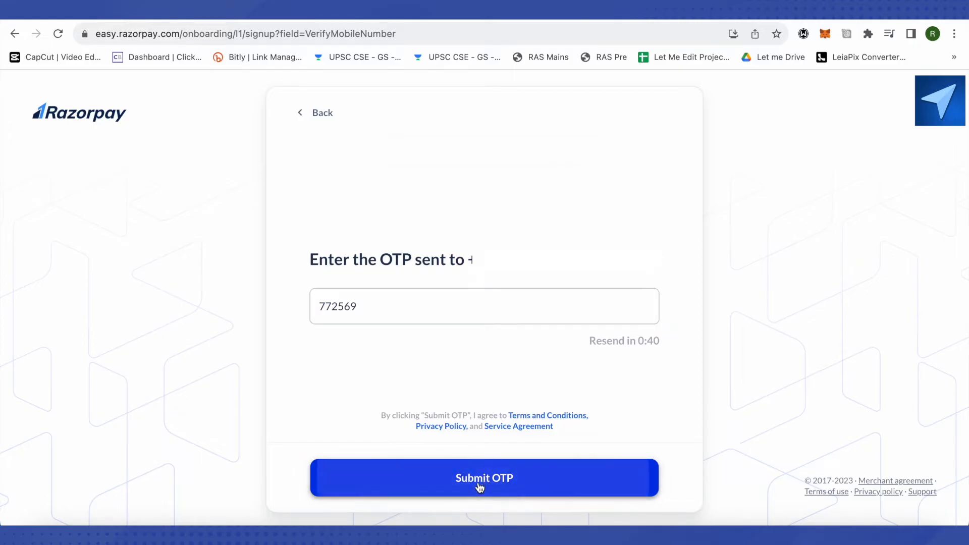
pyautogui.click(485, 478)
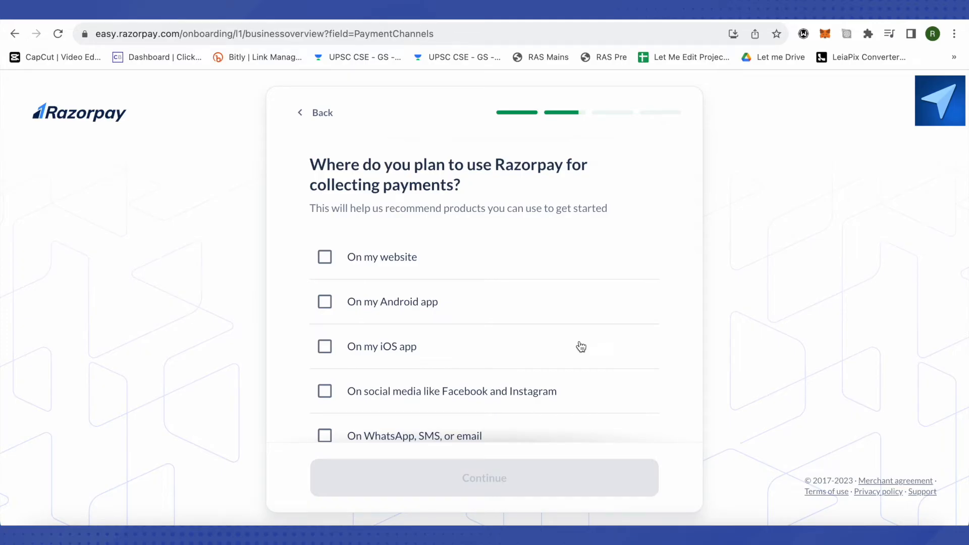
pyautogui.moveTo(592, 342)
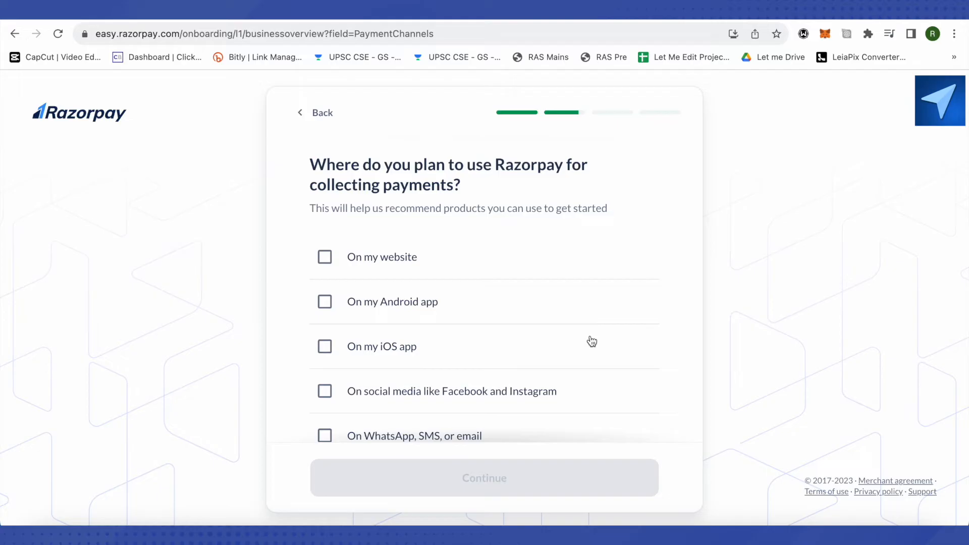
# Confirm website, social media, WhatsApp/SMS/email and in-person as payment channels.
pyautogui.scroll(-3)
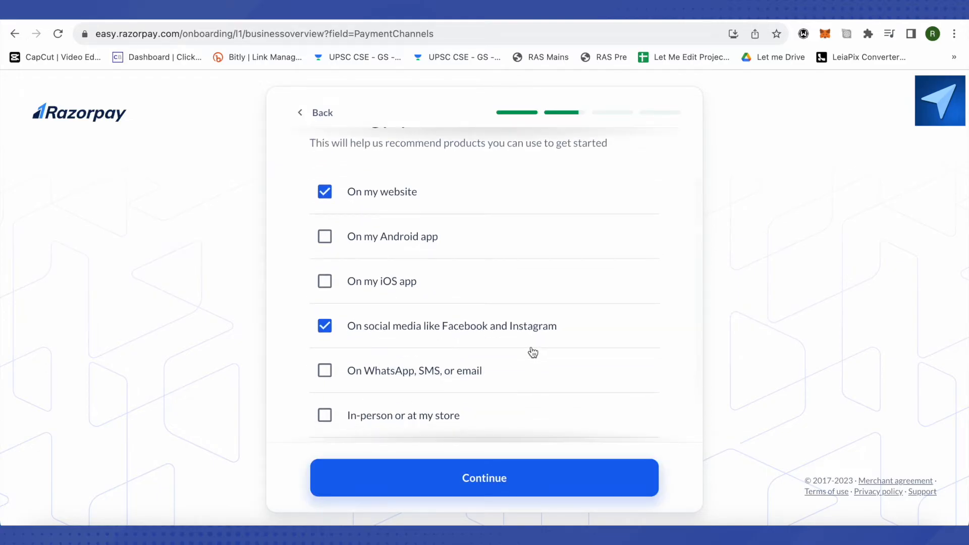
pyautogui.moveTo(536, 346)
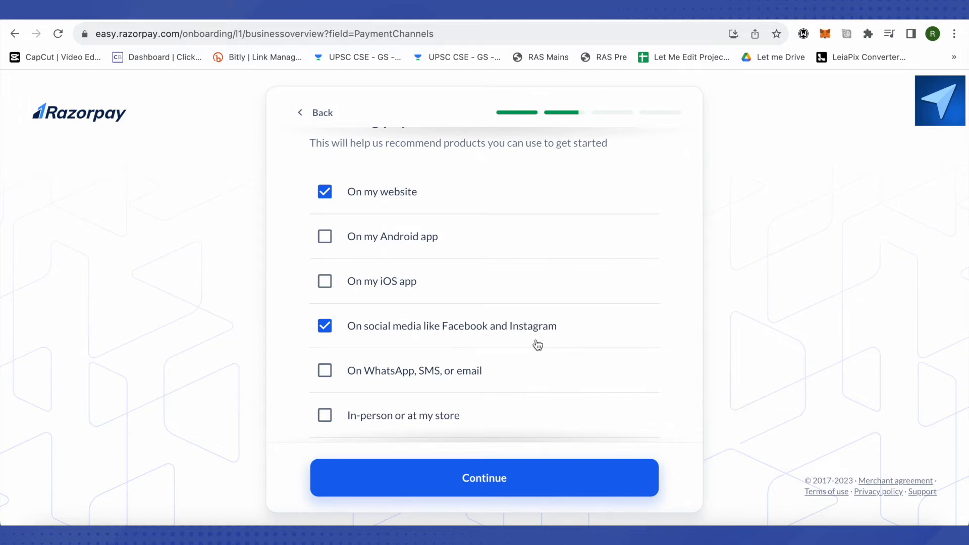
pyautogui.scroll(-3)
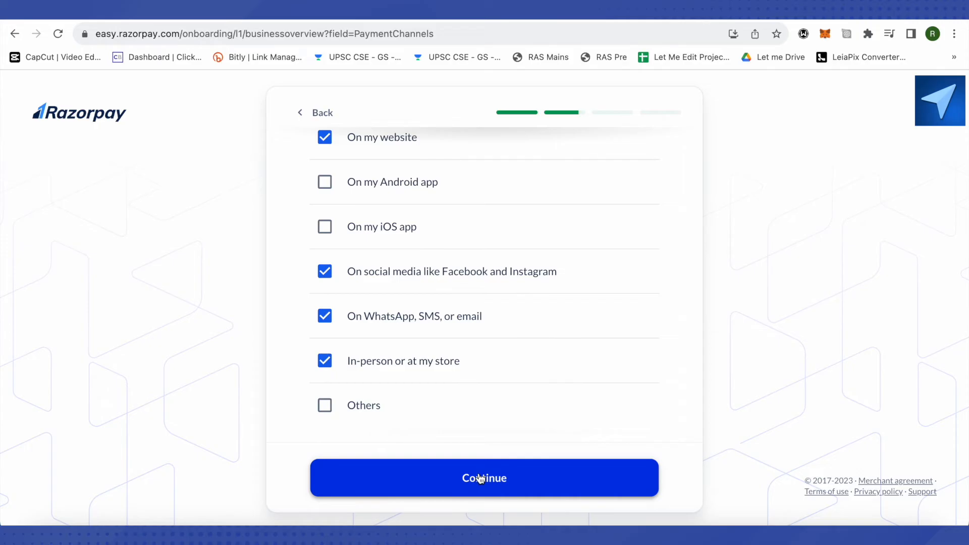
pyautogui.click(484, 478)
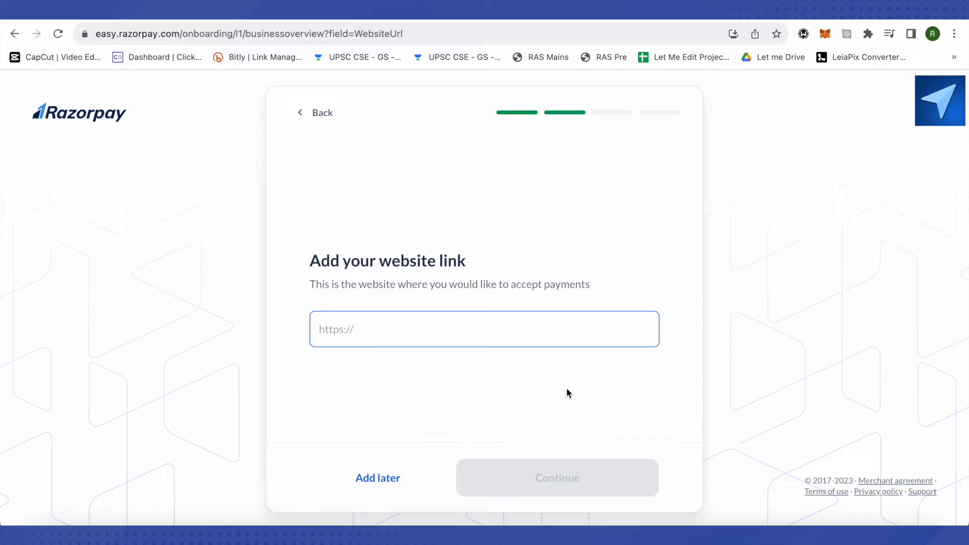
pyautogui.moveTo(550, 357)
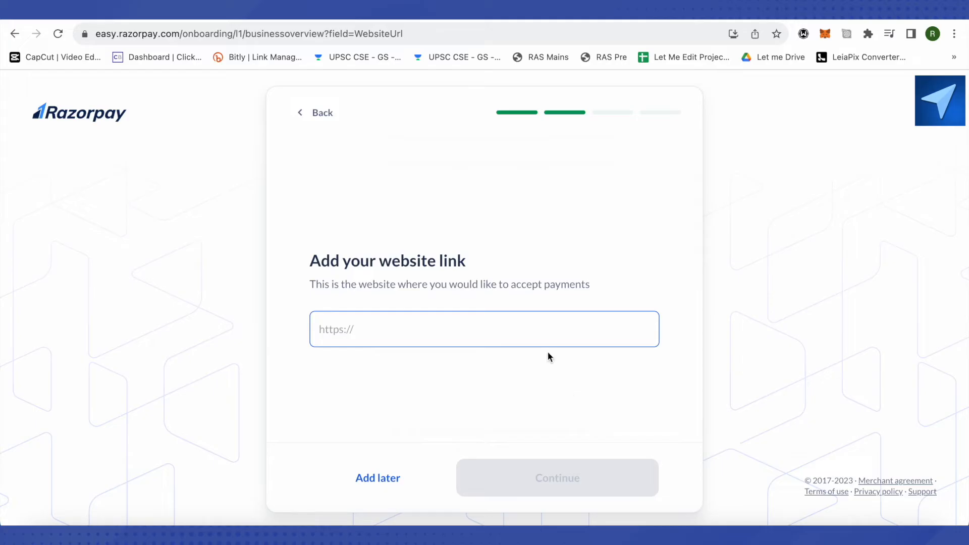
pyautogui.moveTo(290, 482)
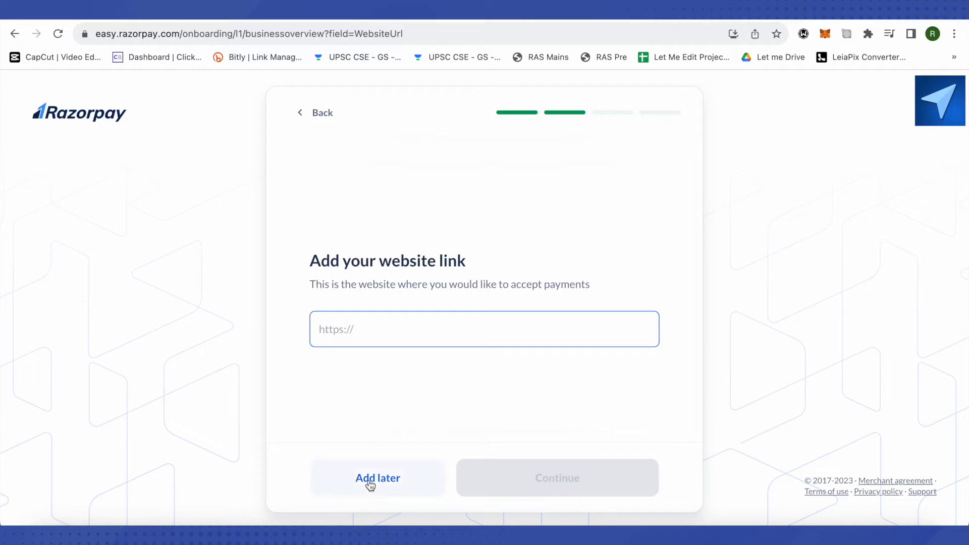
pyautogui.moveTo(517, 500)
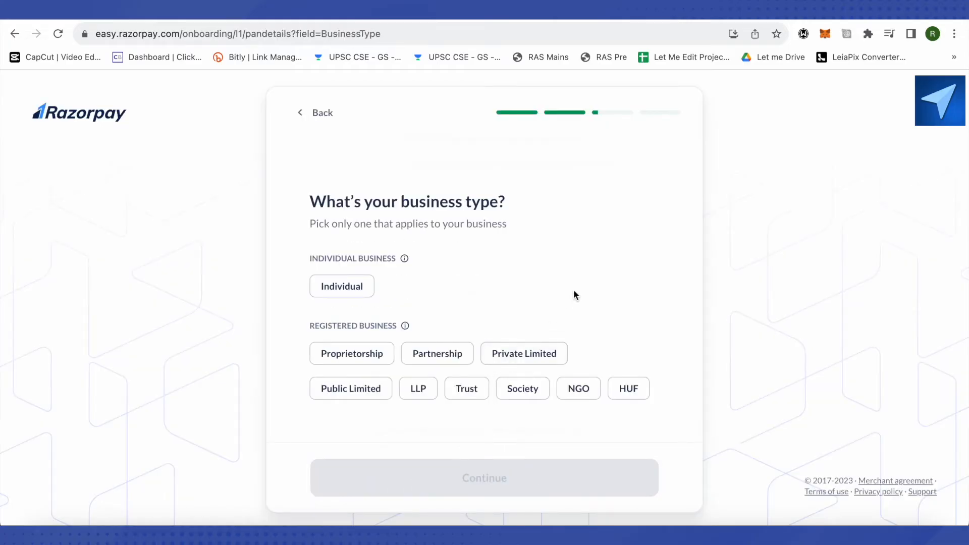
pyautogui.moveTo(482, 274)
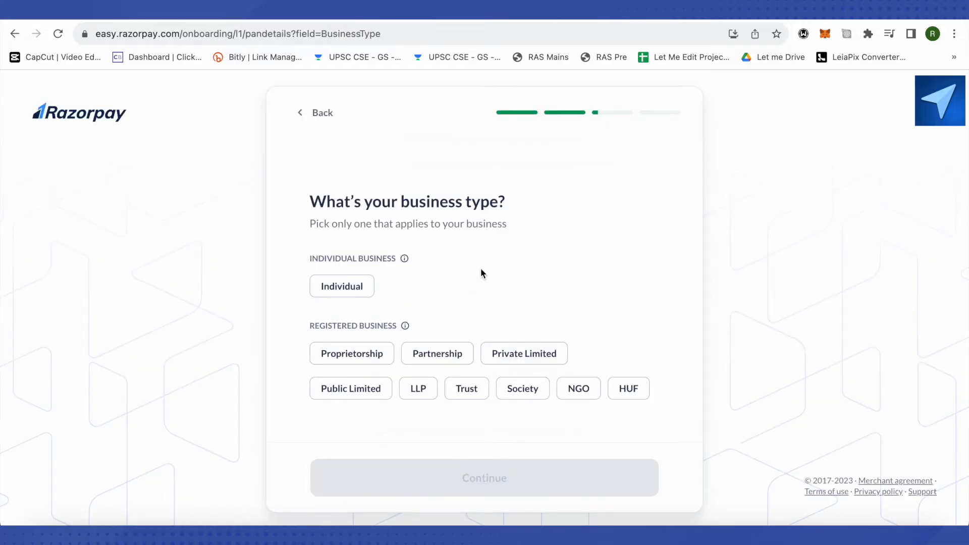
pyautogui.moveTo(362, 307)
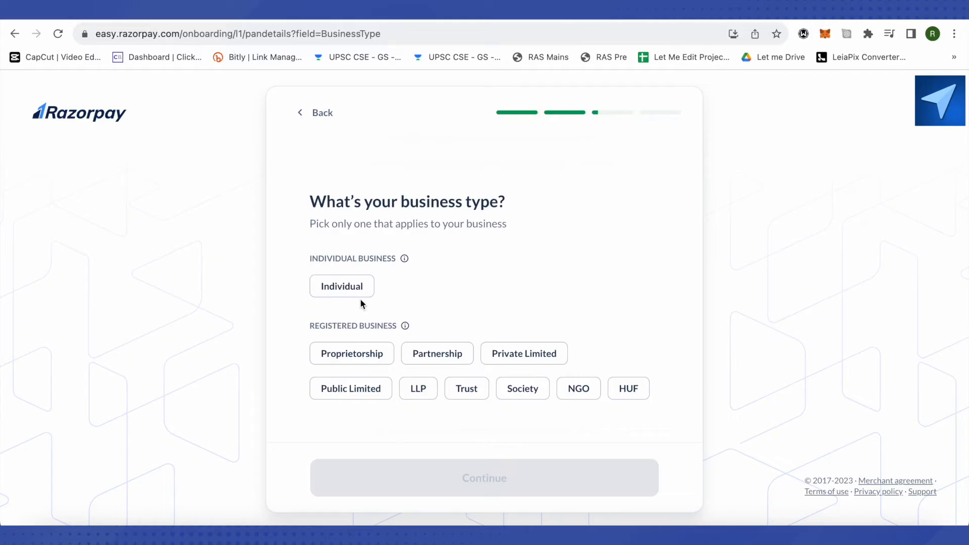
pyautogui.moveTo(349, 292)
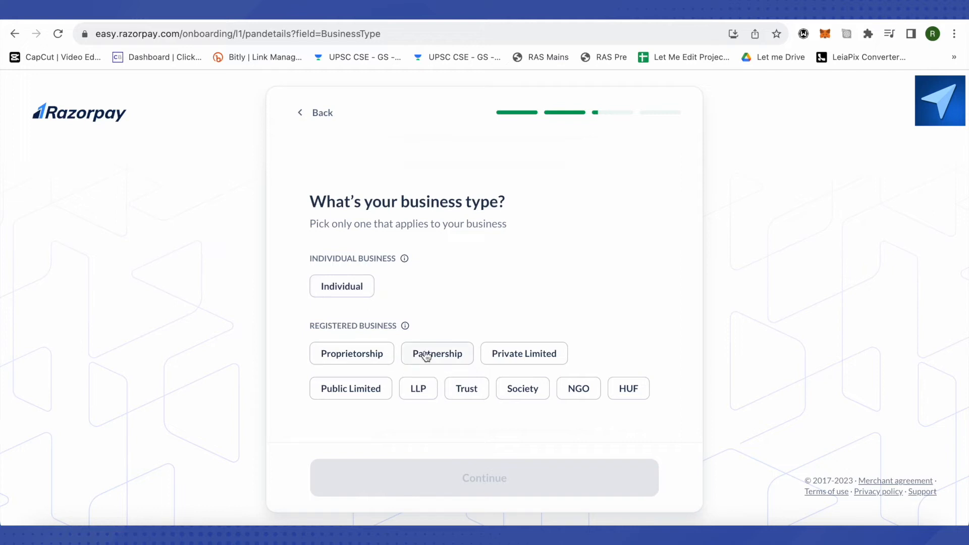
pyautogui.moveTo(367, 370)
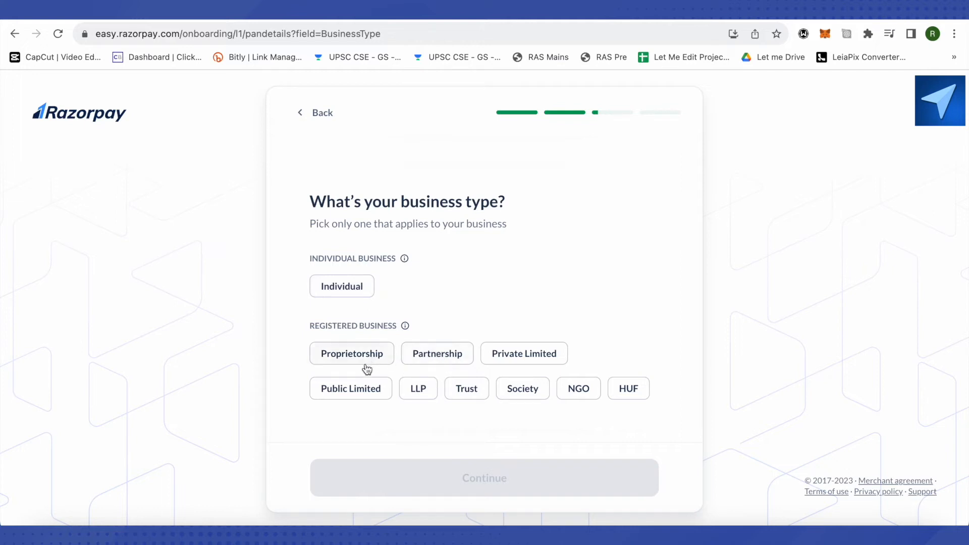
pyautogui.moveTo(624, 413)
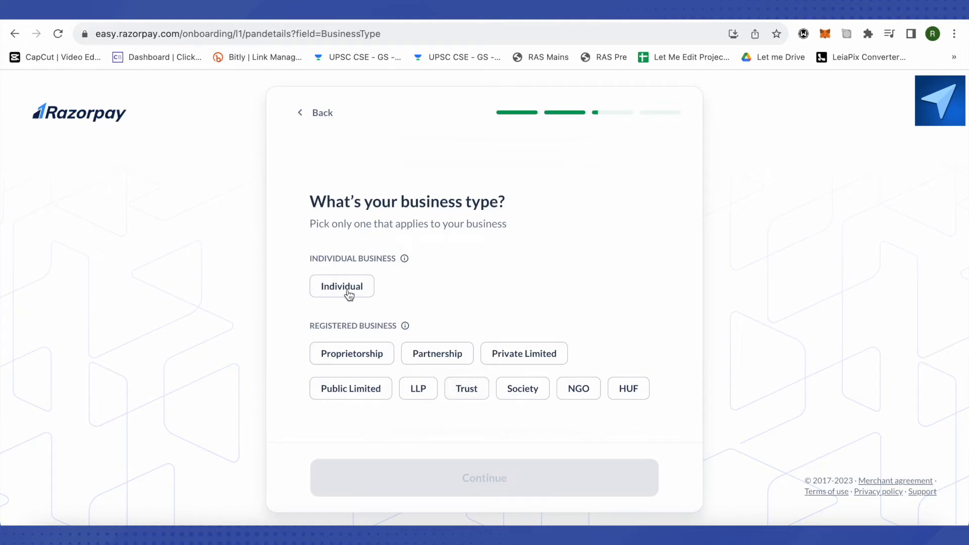
pyautogui.moveTo(413, 287)
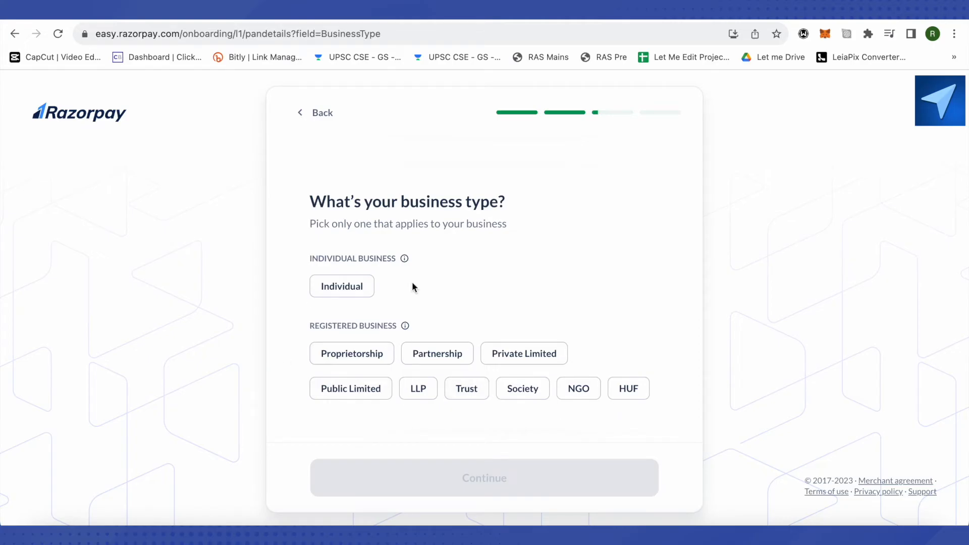
# Choose Individual as the business type and continue to the PAN name check.
pyautogui.click(341, 287)
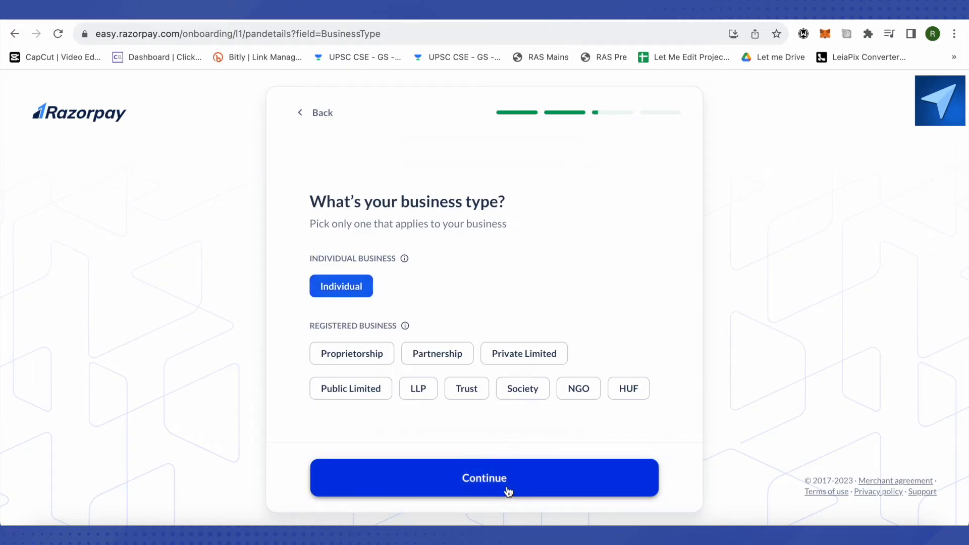
pyautogui.click(484, 478)
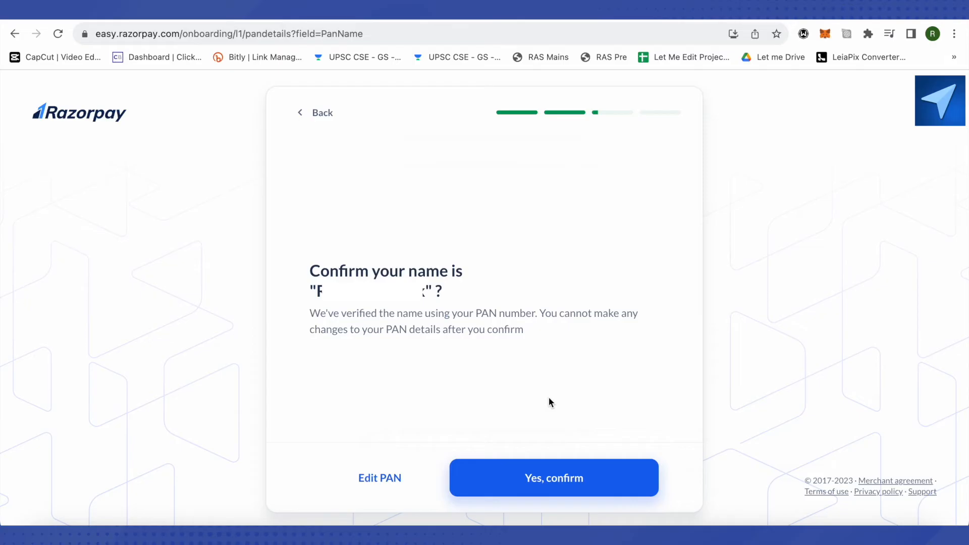
pyautogui.moveTo(374, 401)
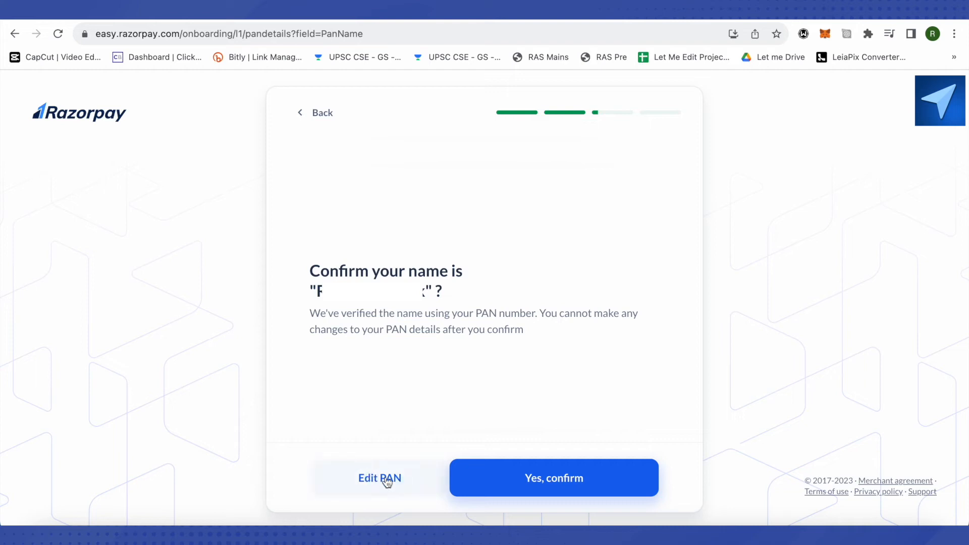
pyautogui.moveTo(544, 508)
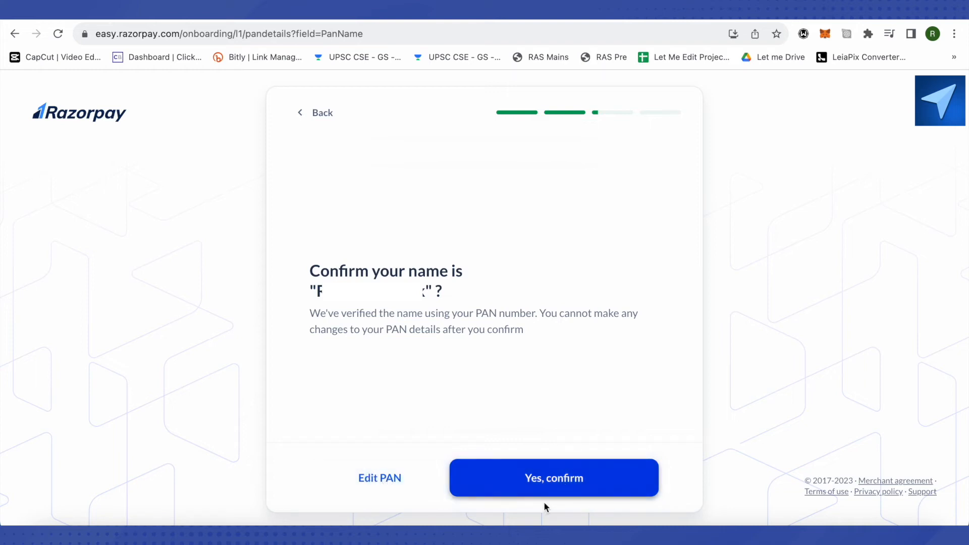
pyautogui.moveTo(595, 488)
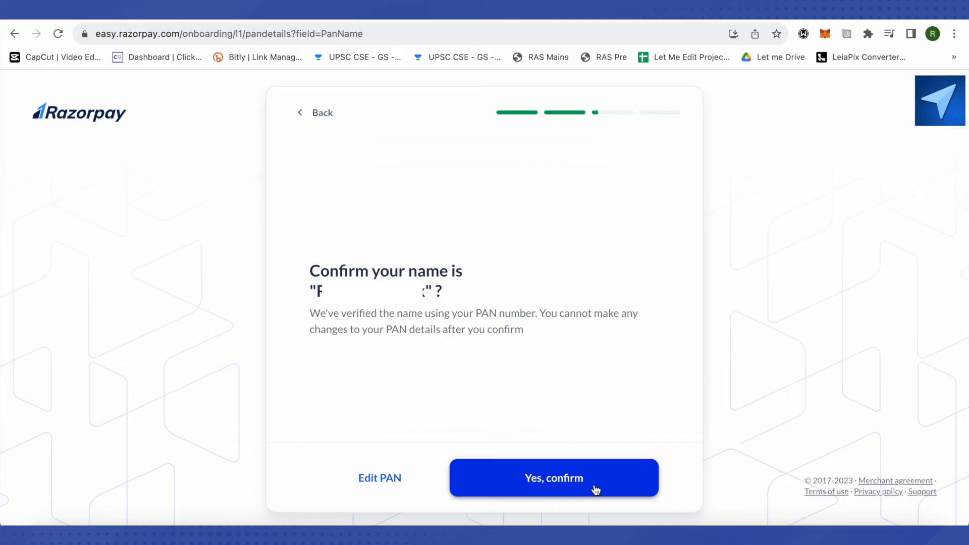
# Answer 'Yes, confirm' to accept the PAN-verified name.
pyautogui.click(553, 477)
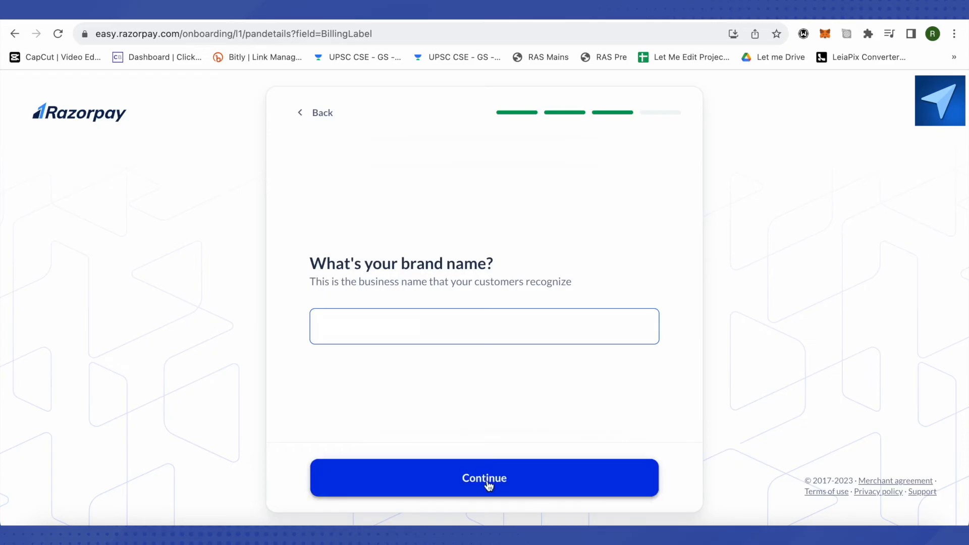
# Submit the brand name and pick Education as the business category.
pyautogui.click(485, 479)
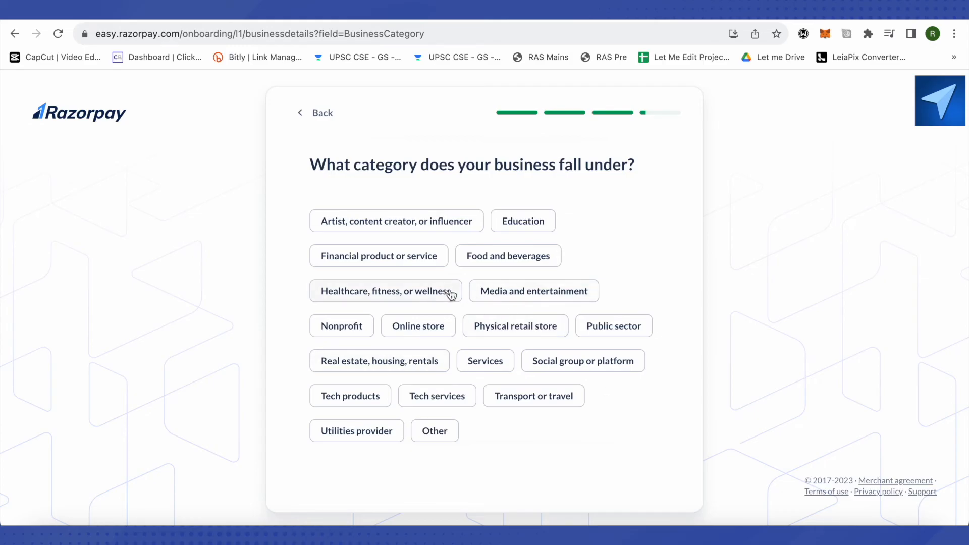
pyautogui.click(522, 220)
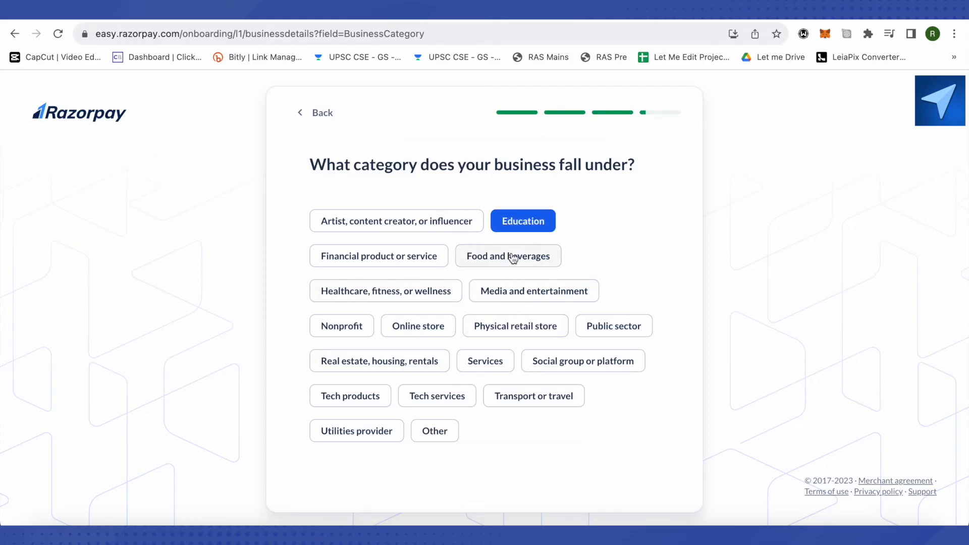
pyautogui.moveTo(626, 366)
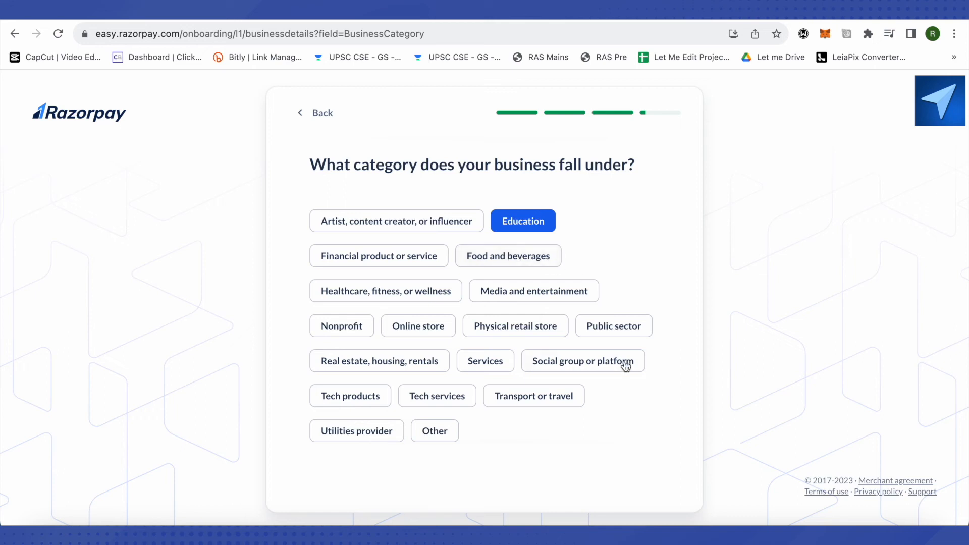
pyautogui.moveTo(474, 431)
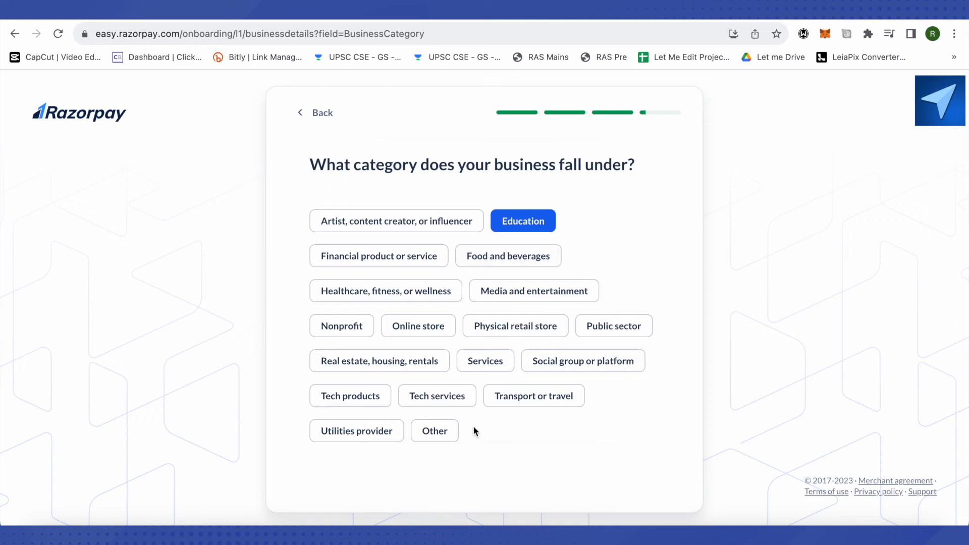
pyautogui.click(396, 220)
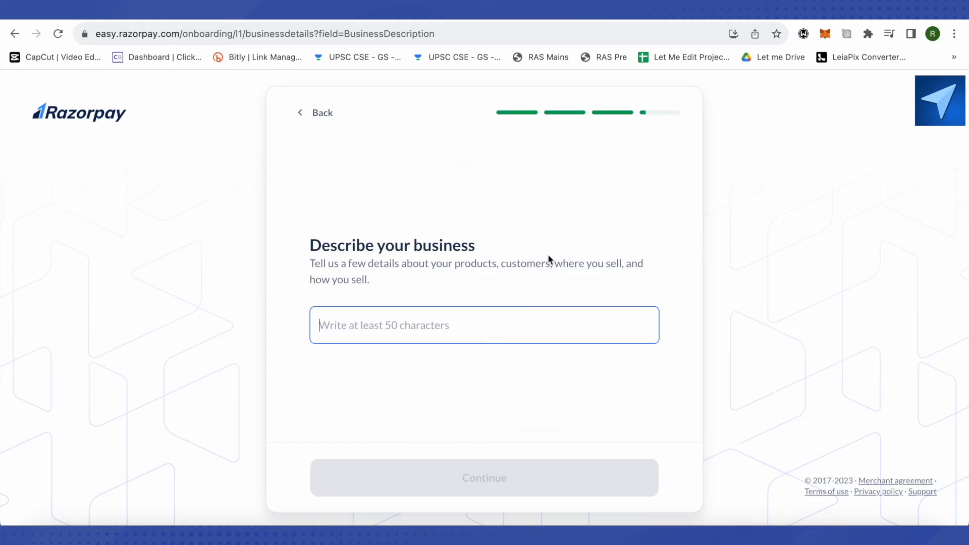
pyautogui.moveTo(525, 453)
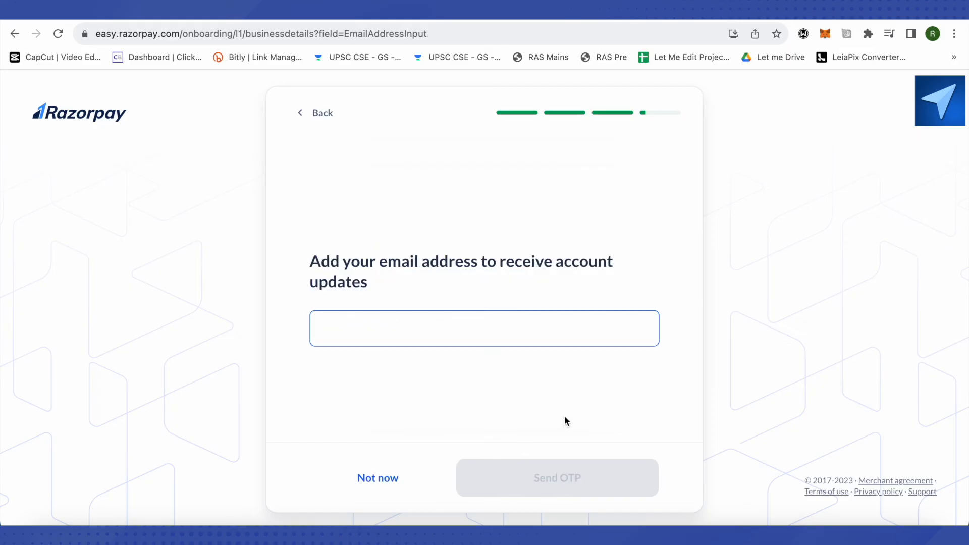
pyautogui.moveTo(510, 361)
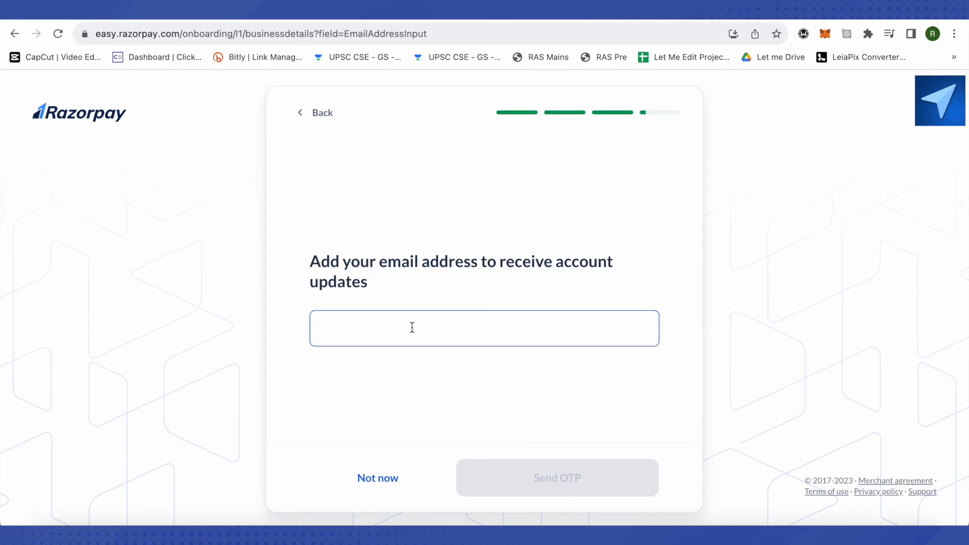
pyautogui.moveTo(598, 476)
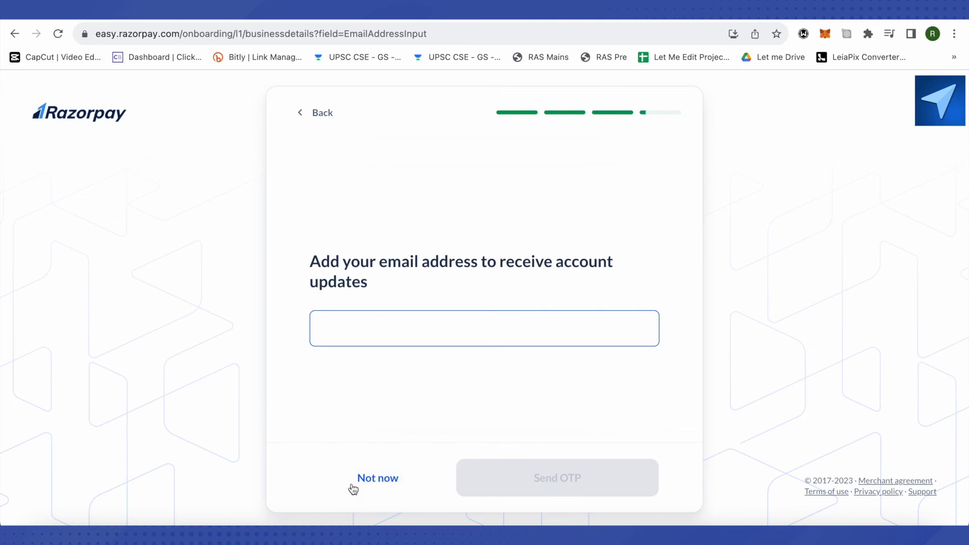
# Skip the email address with 'Not now' and choose Complete KYC to reach the checklist.
pyautogui.click(377, 478)
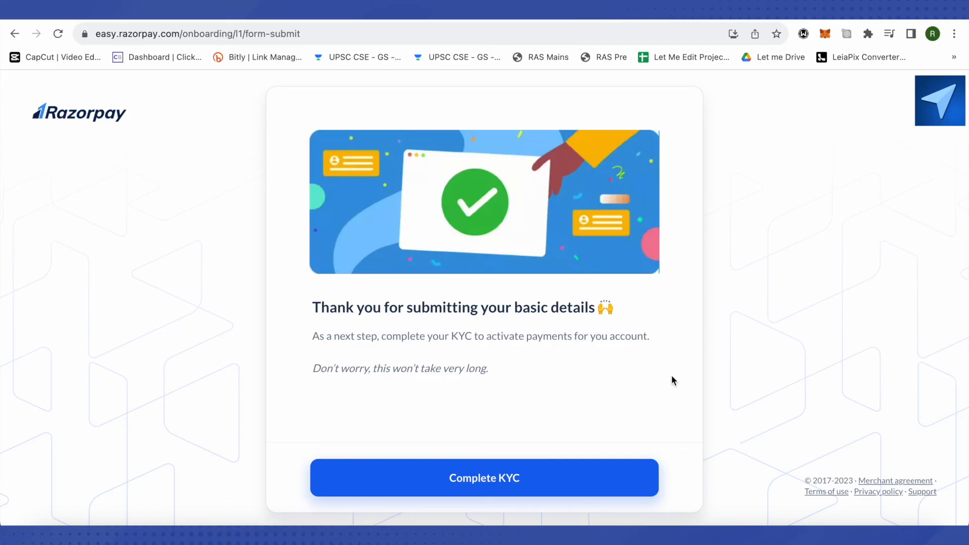
pyautogui.moveTo(715, 379)
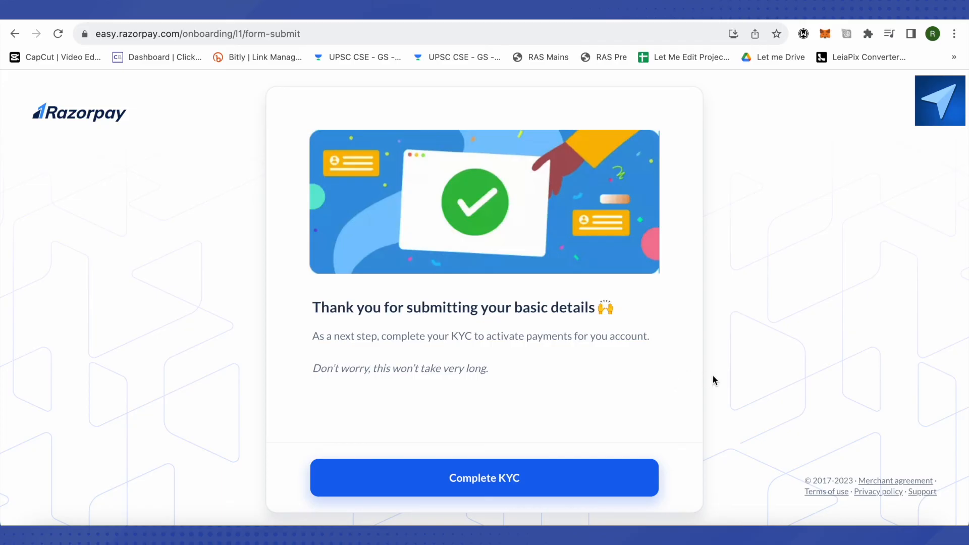
pyautogui.moveTo(498, 487)
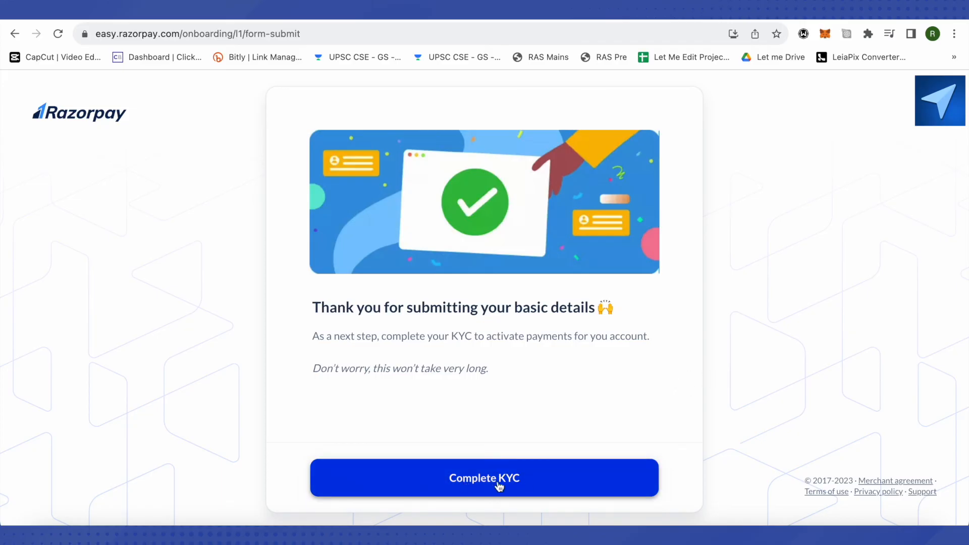
pyautogui.click(483, 478)
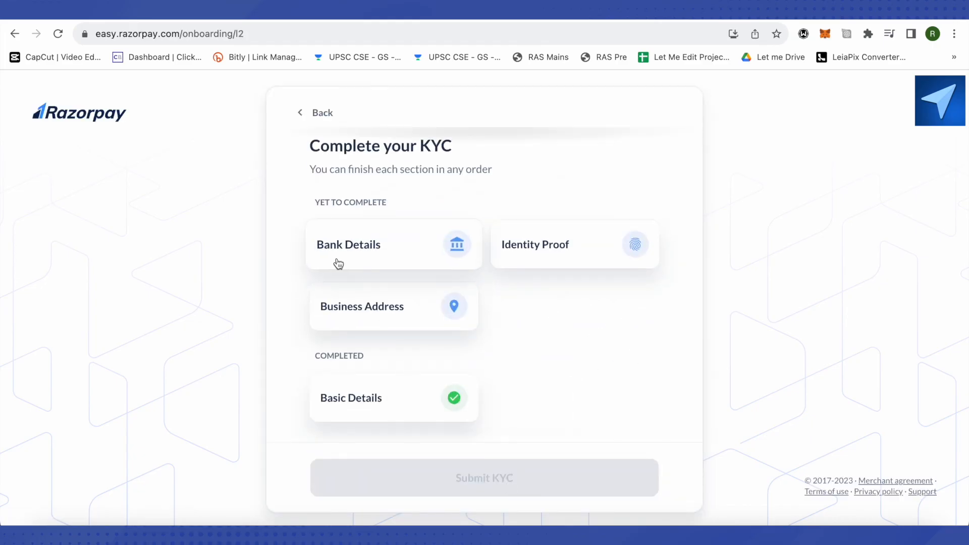
pyautogui.moveTo(332, 323)
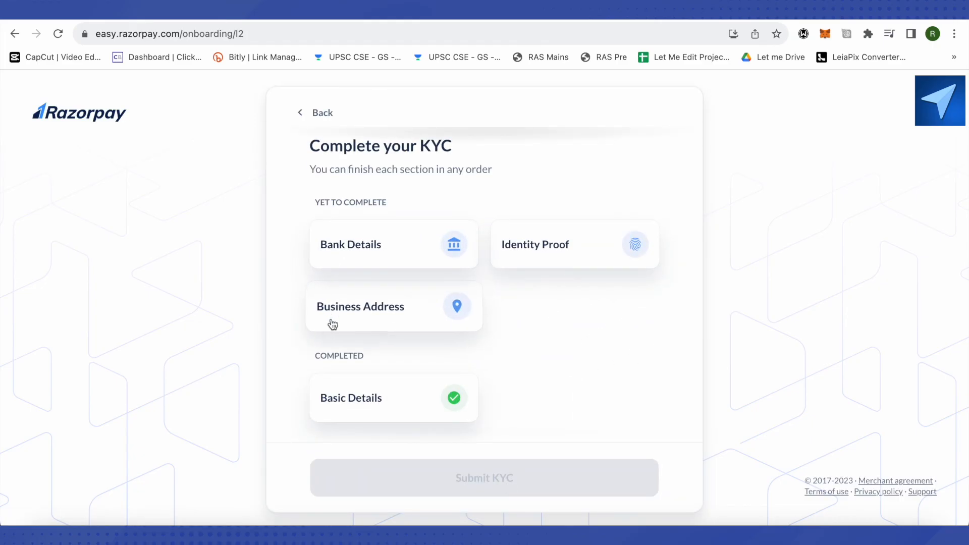
pyautogui.moveTo(431, 413)
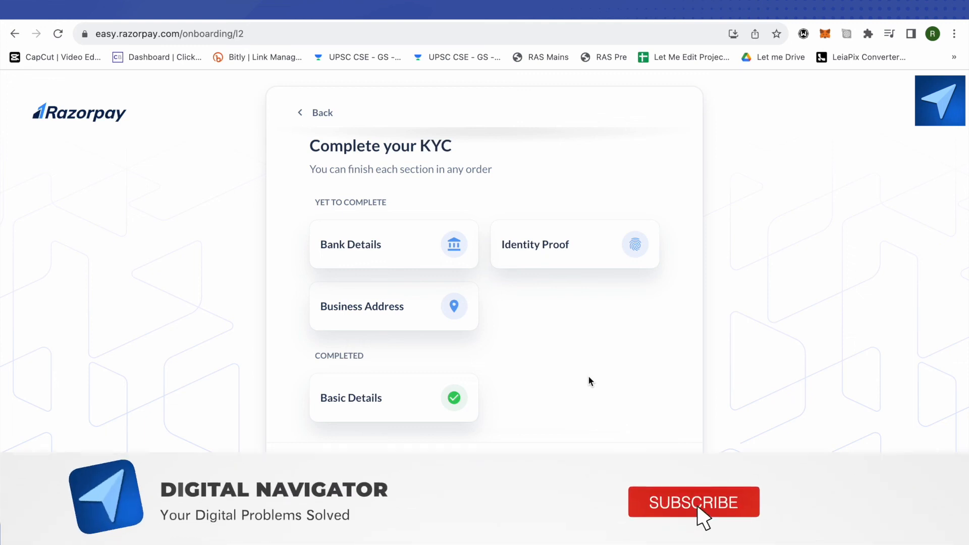
pyautogui.click(693, 503)
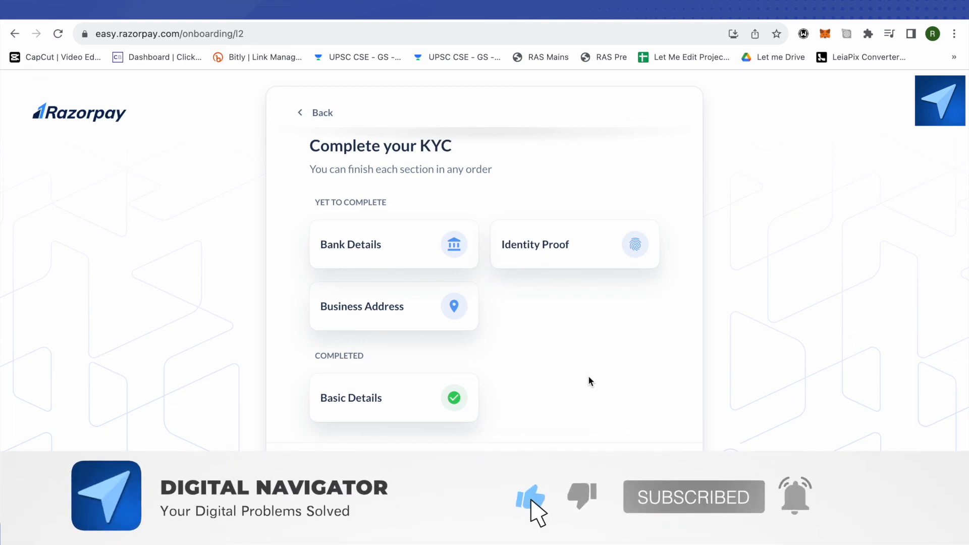